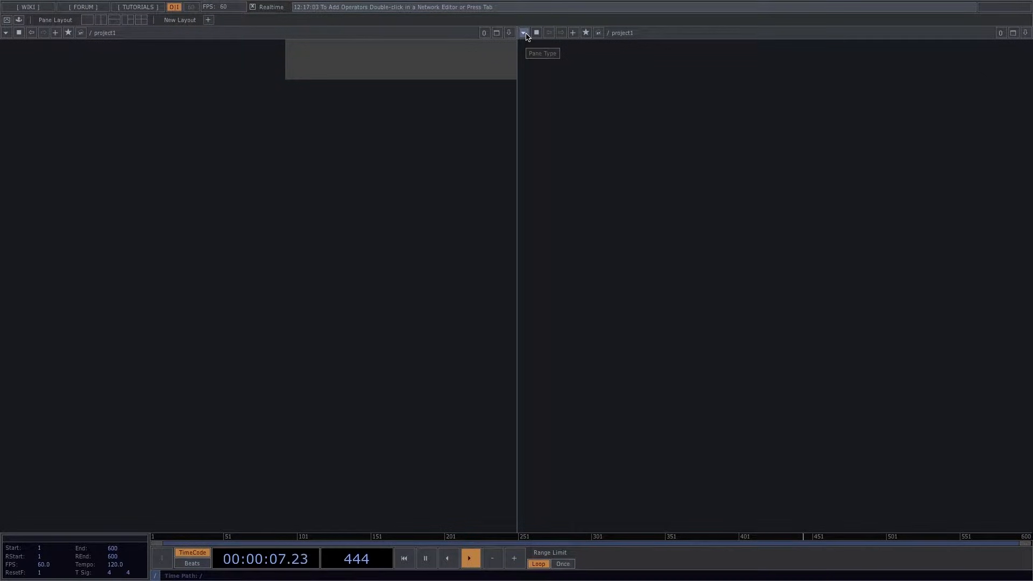
# - Show a viewer in the second pane, add Out TOP out1, and turn off Backdrop TOPs
pyautogui.click(524, 33)
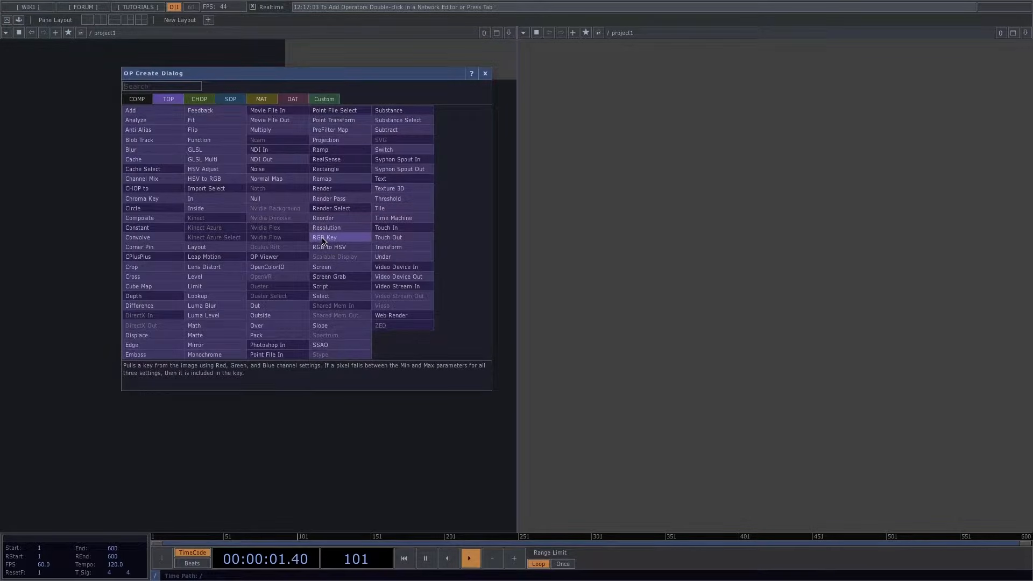
pyautogui.write('out')
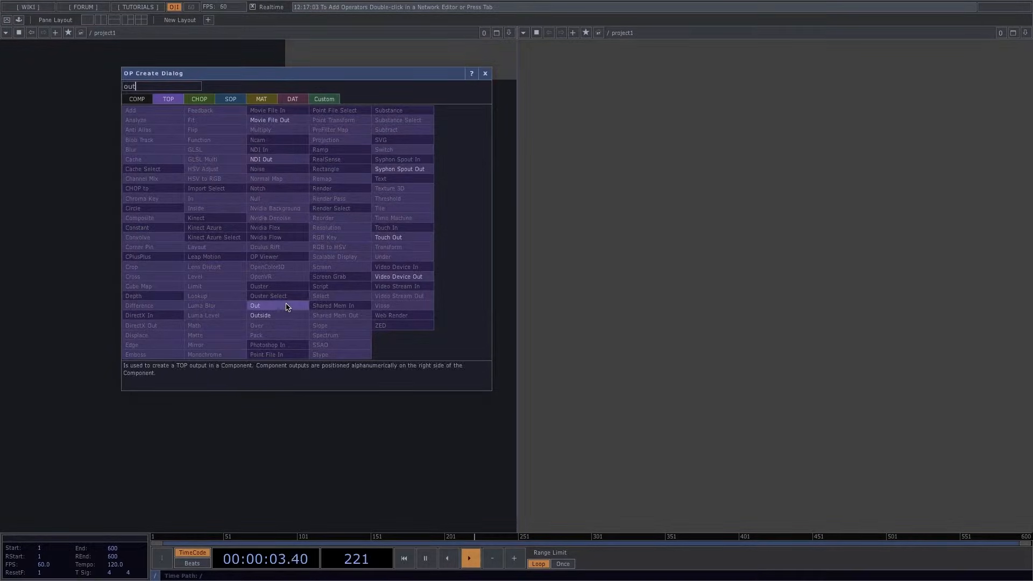
pyautogui.click(255, 305)
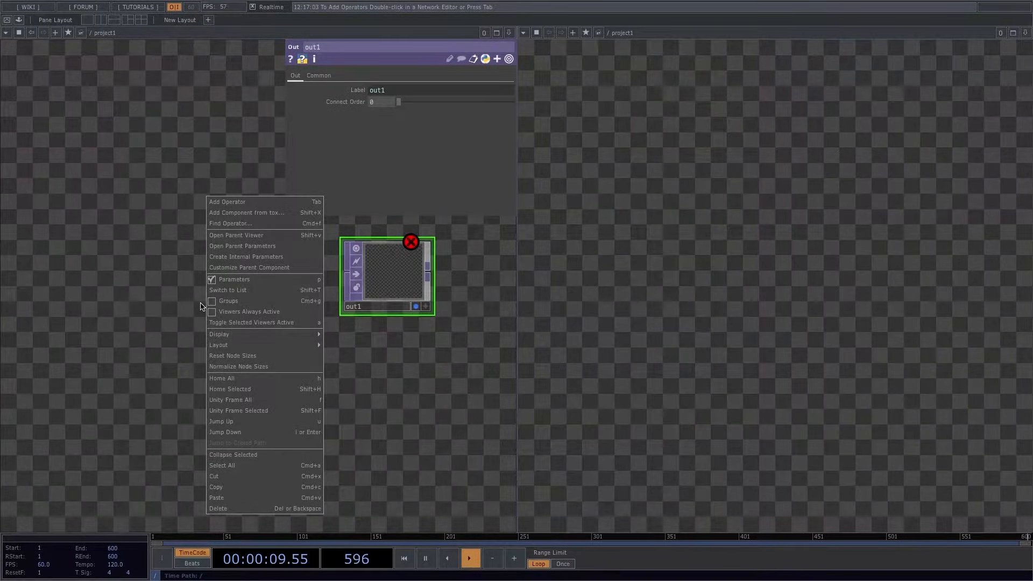
pyautogui.moveTo(263, 334)
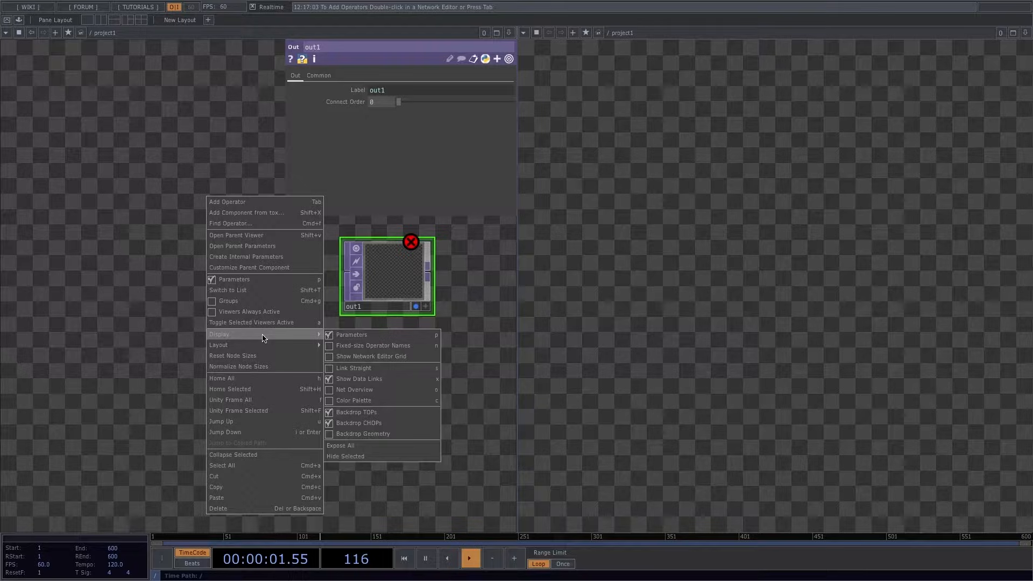
pyautogui.click(329, 412)
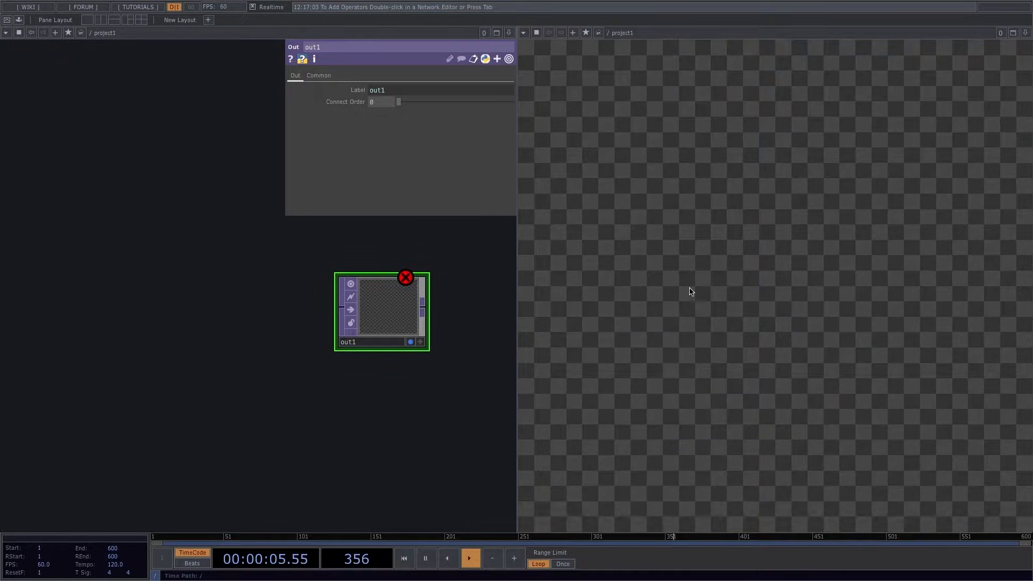
pyautogui.moveTo(522, 236)
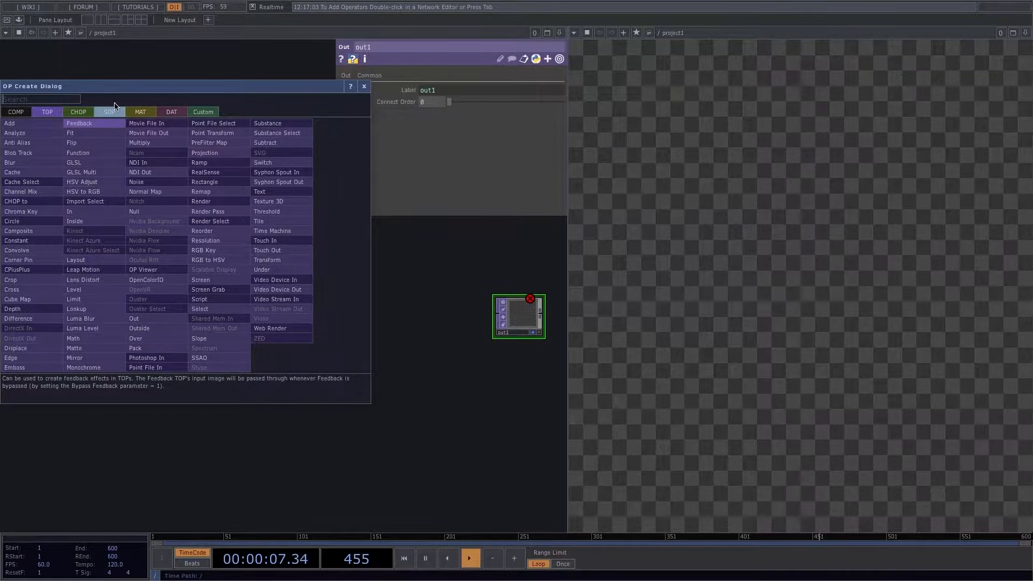
# - Add Circle SOP circle1 as an open arc with radius 0.8 and 500 divisions, feeding noise1
pyautogui.click(109, 112)
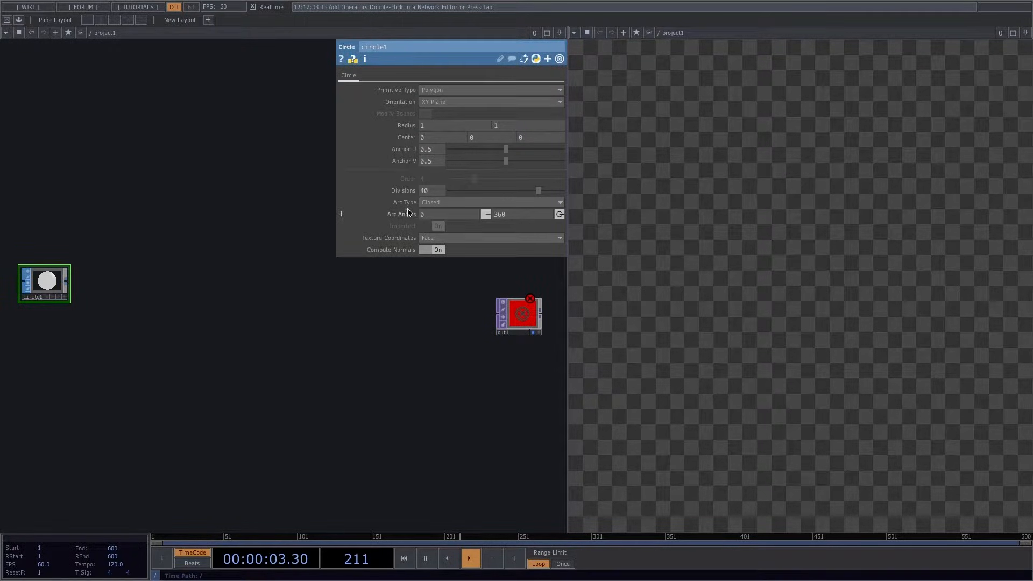
pyautogui.click(490, 202)
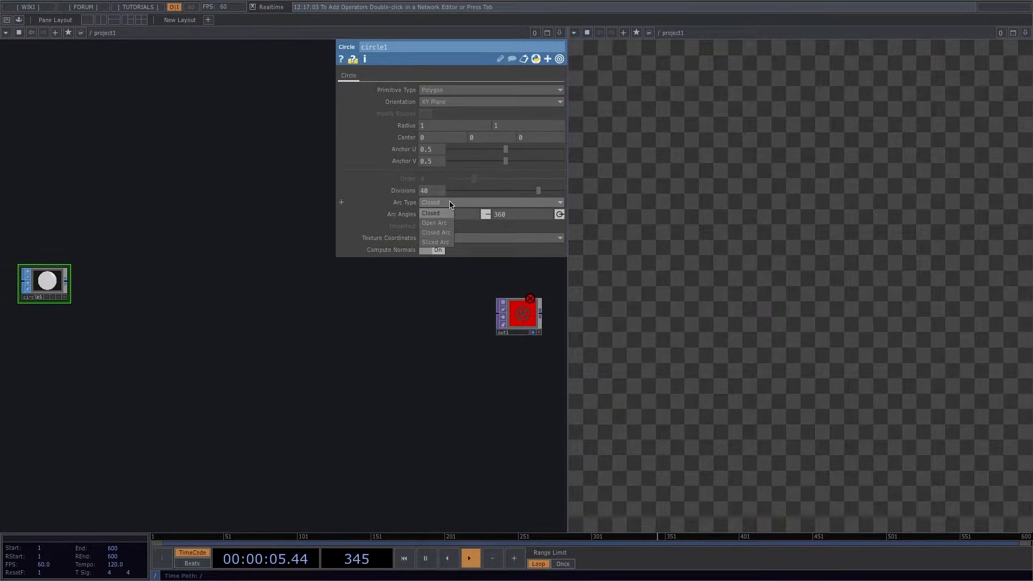
pyautogui.click(434, 223)
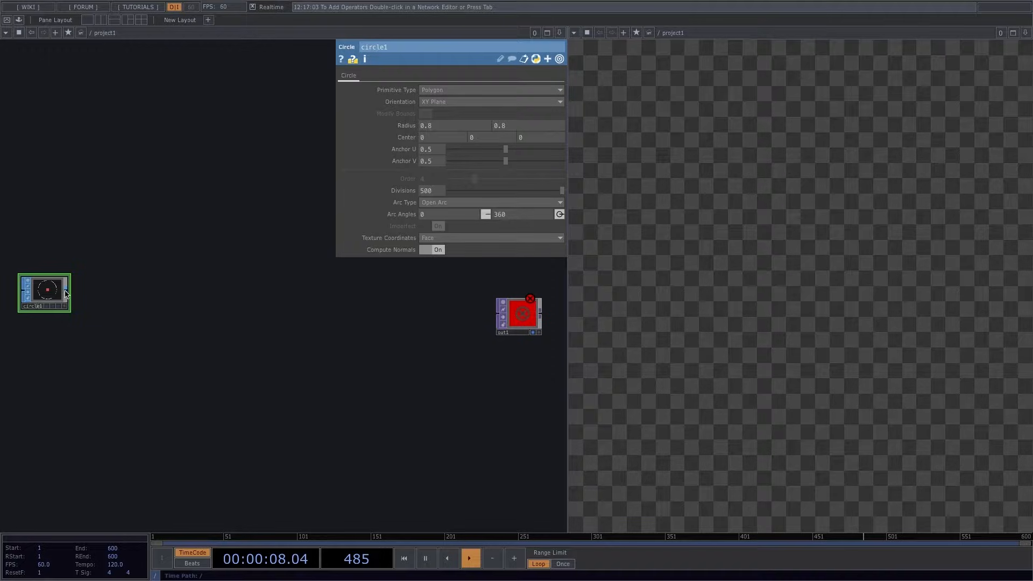
pyautogui.write('nois')
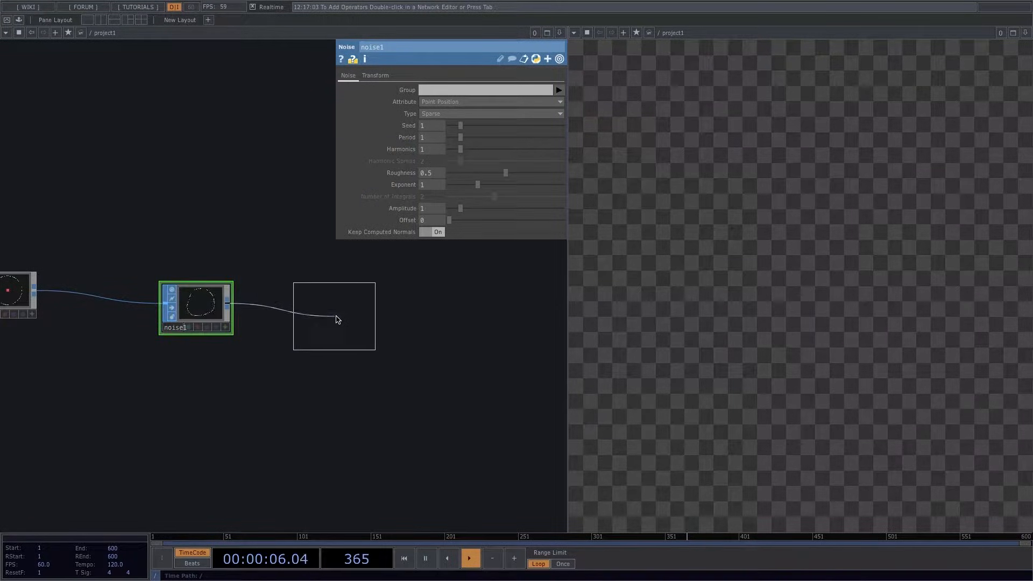
# - Feed noise1 into Geometry COMP geo1, add Camera cam1, and add a Constant MAT
pyautogui.click(334, 316)
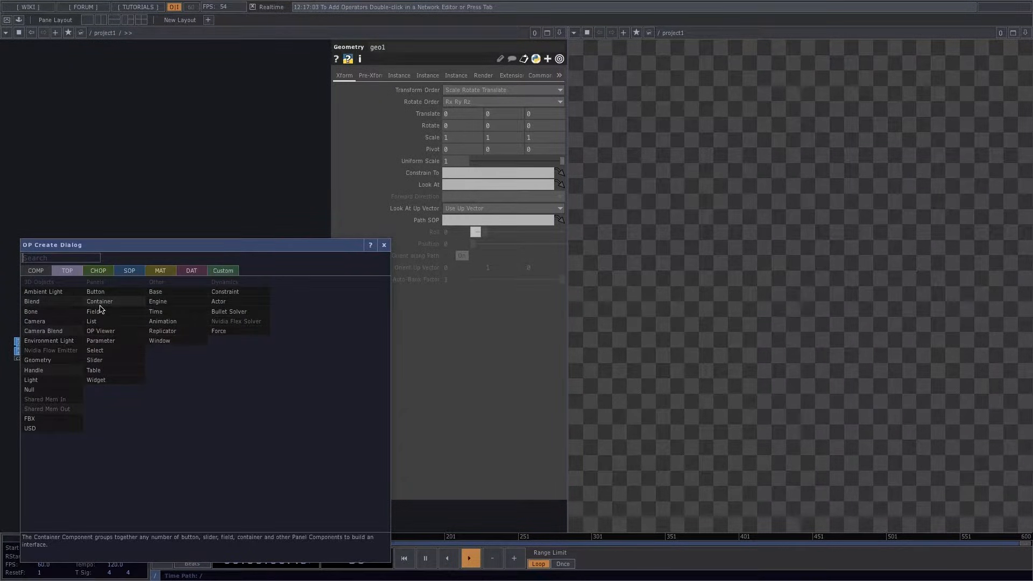
pyautogui.write('camer')
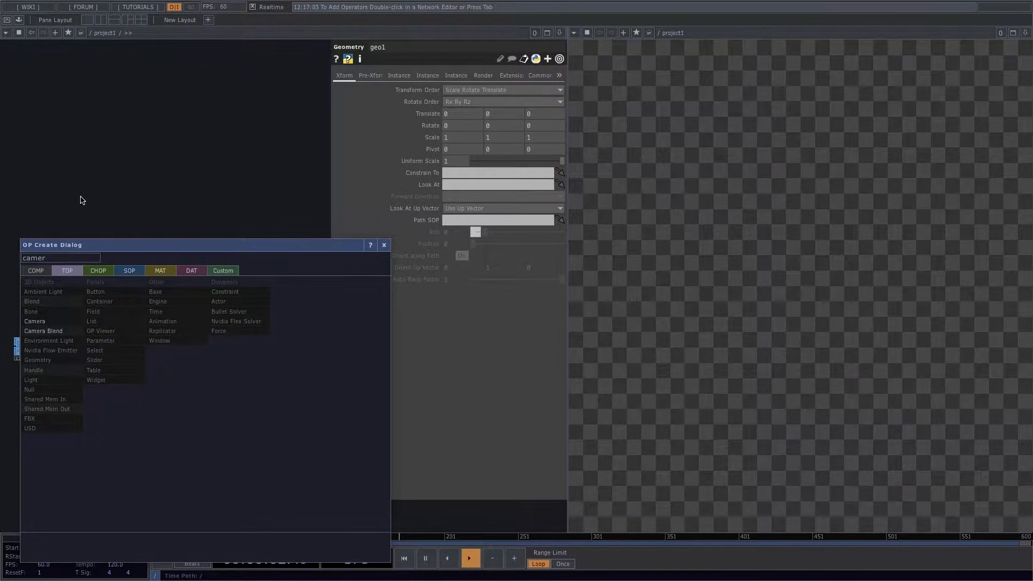
pyautogui.click(34, 321)
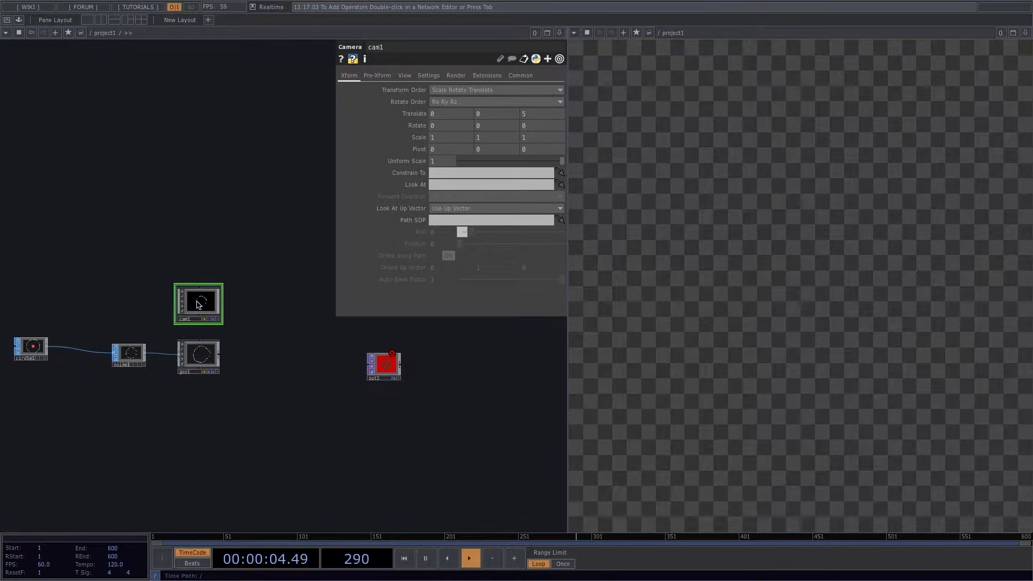
pyautogui.press('Tab')
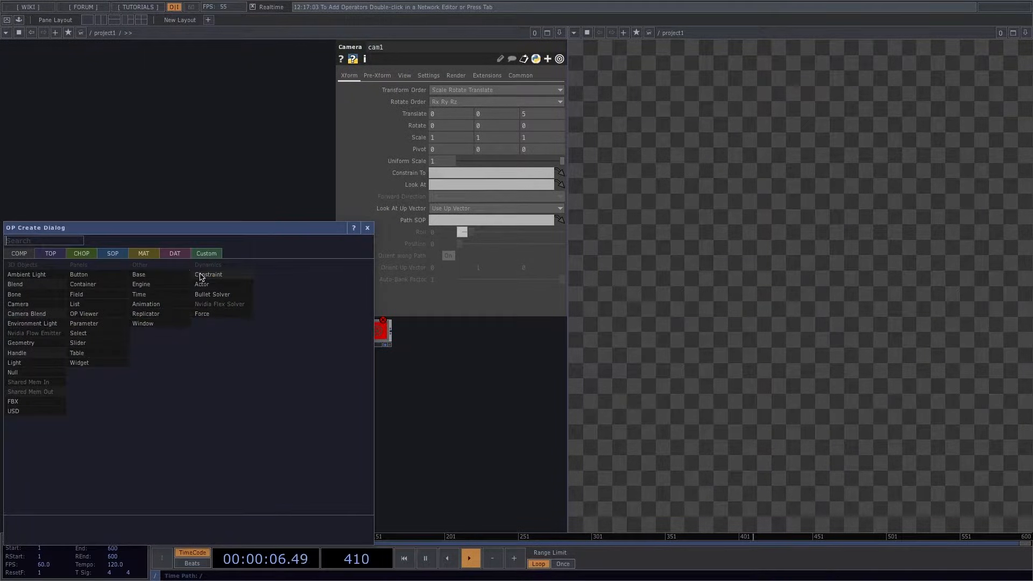
pyautogui.click(143, 254)
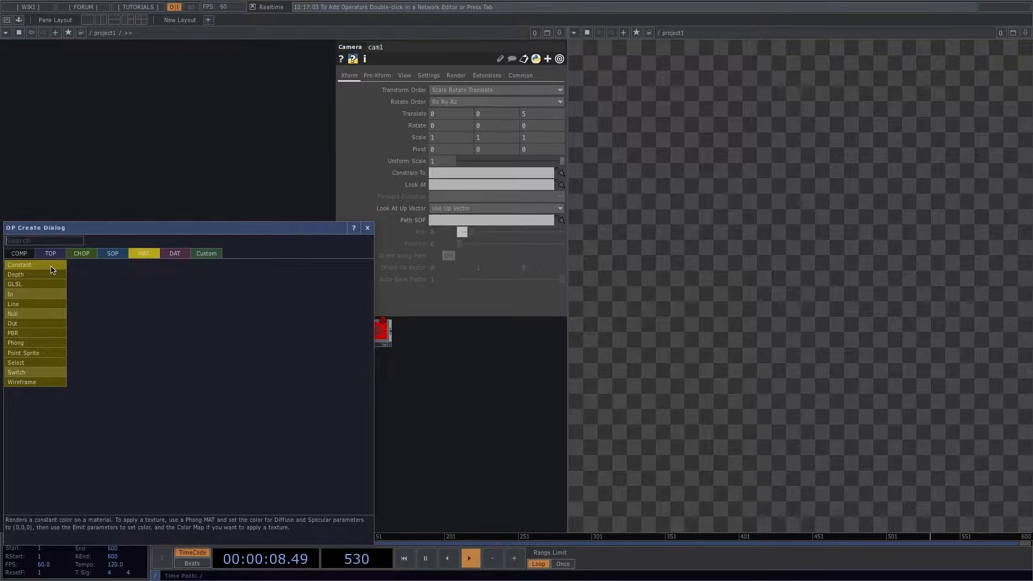
pyautogui.click(20, 264)
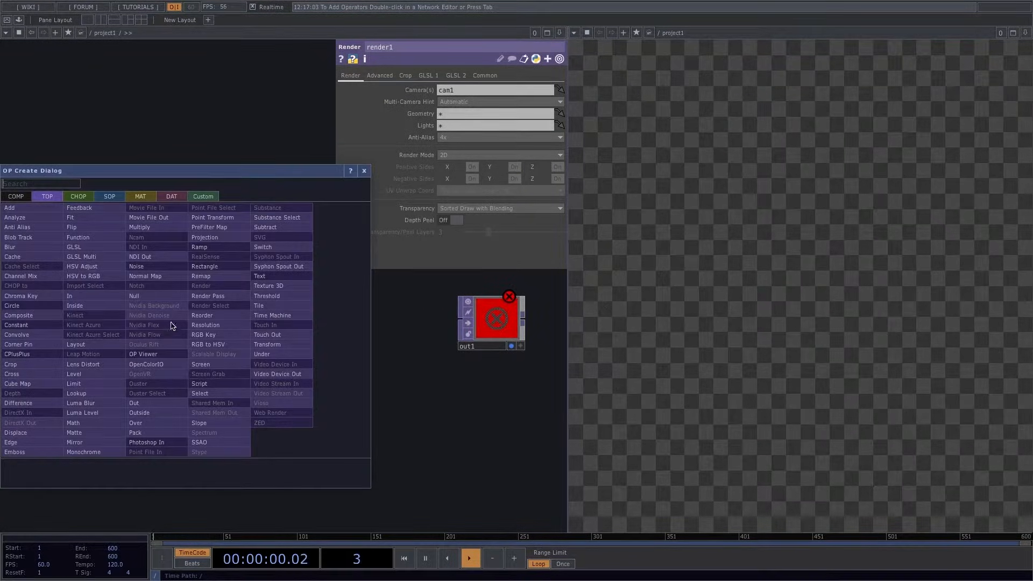
# - Chain Feedback, Level, Composite and a second Transform TOP: feedback1, level1, comp1, transform2
pyautogui.write('fe')
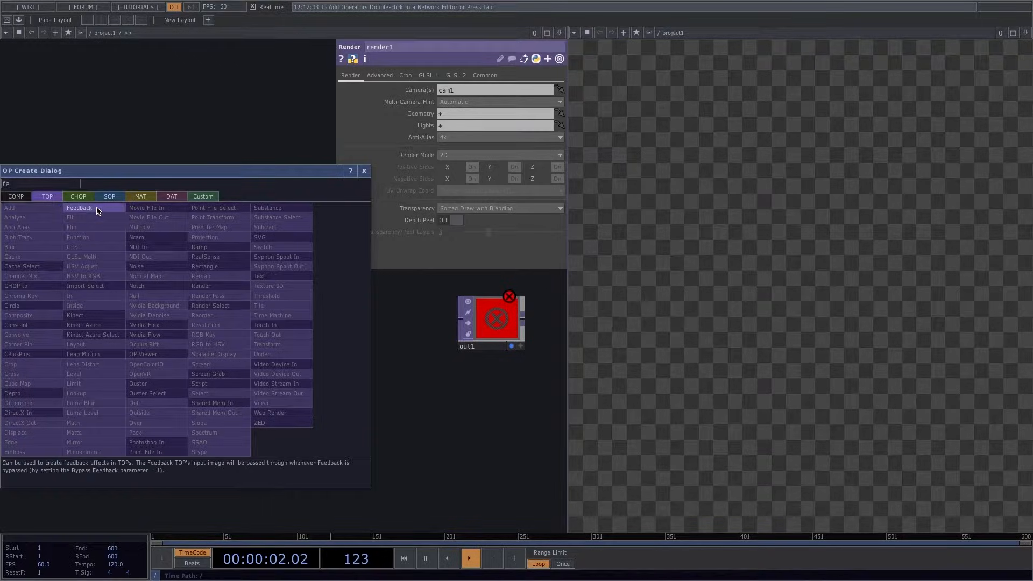
pyautogui.click(79, 208)
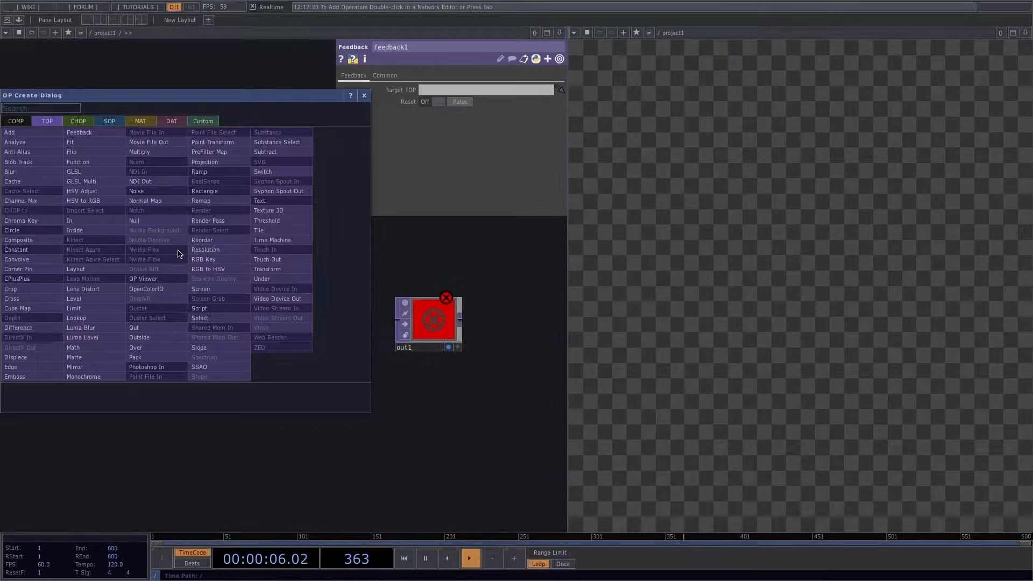
pyautogui.write('leve')
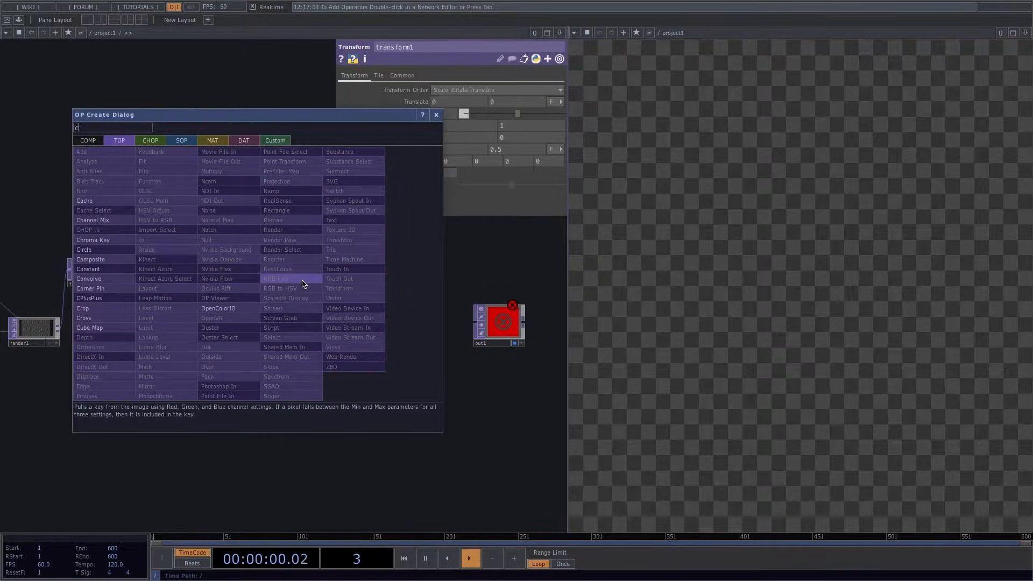
pyautogui.write('om')
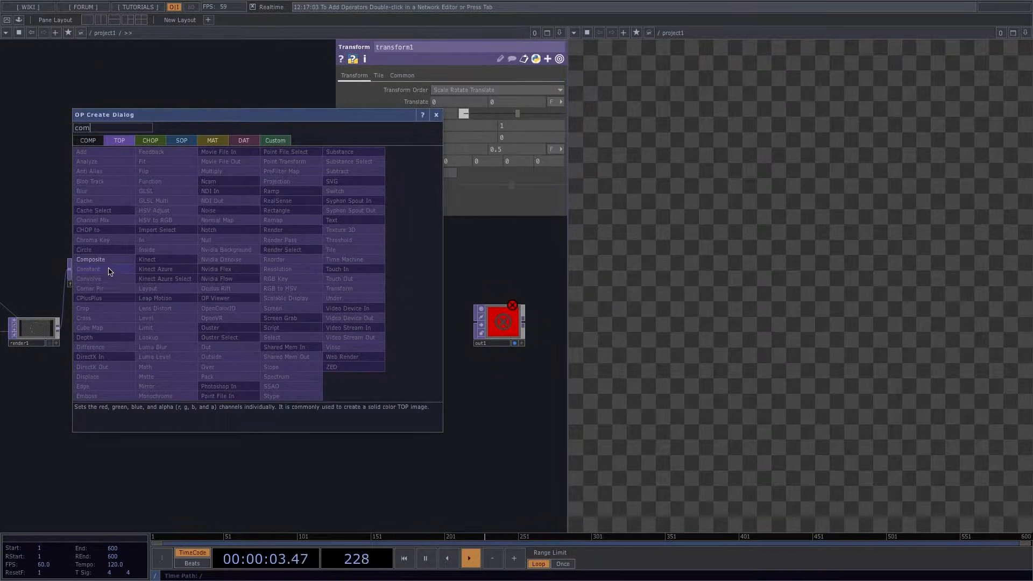
pyautogui.click(91, 259)
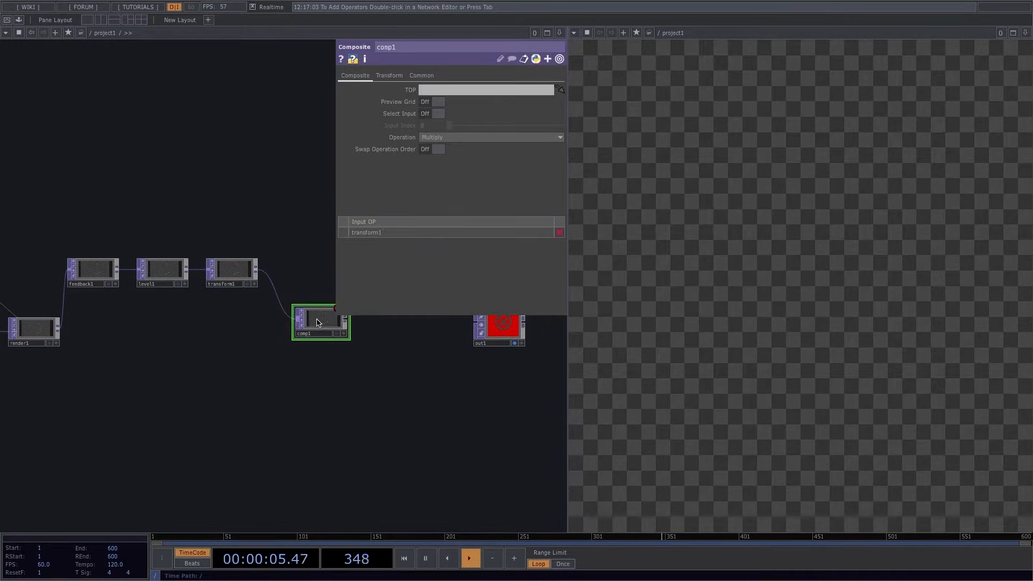
pyautogui.moveTo(320, 323); pyautogui.dragTo(310, 332)
pyautogui.write('tr')
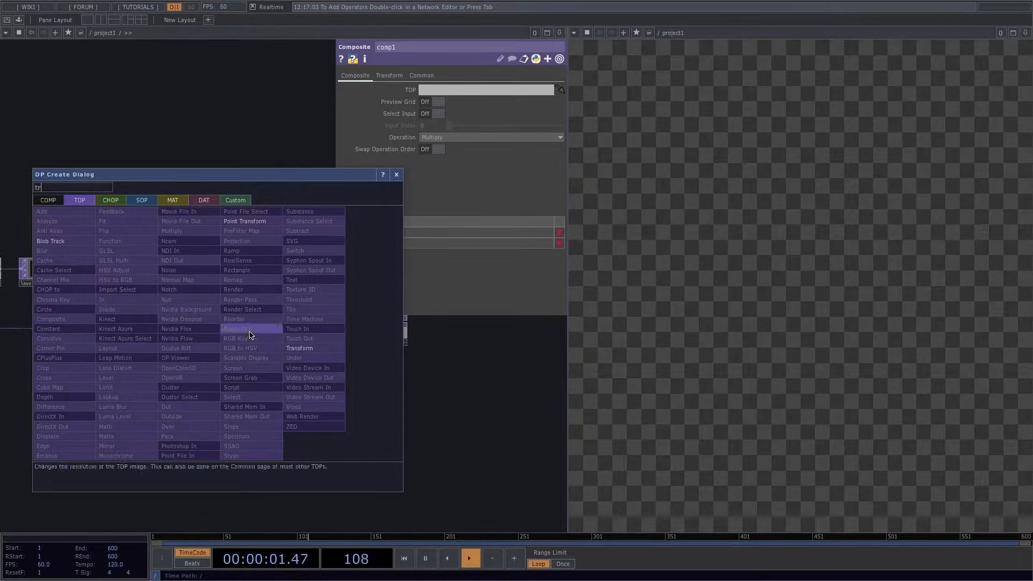
pyautogui.click(299, 348)
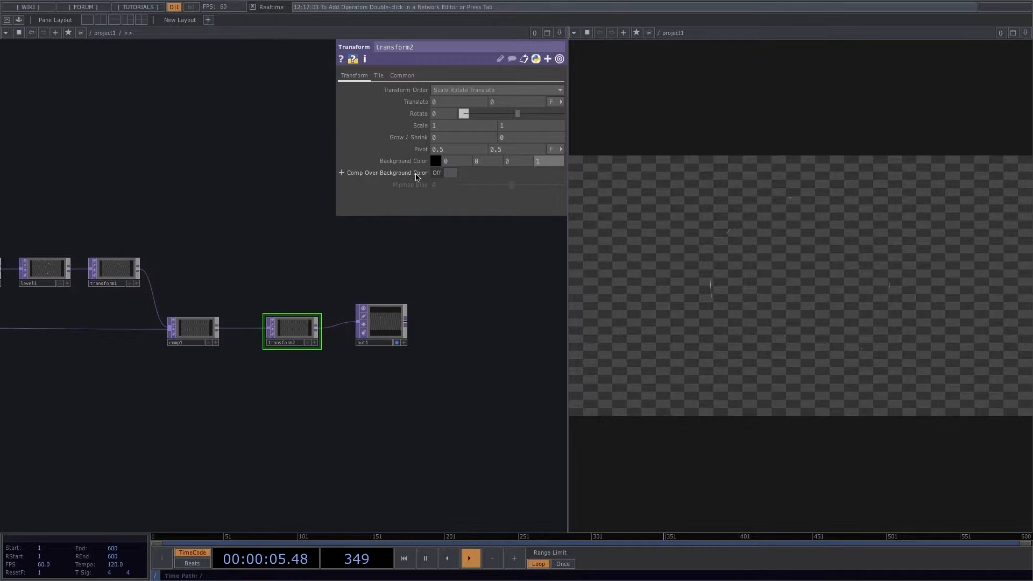
# - Wire render1 into comp1 as its second input and change comp1's blend Operation
pyautogui.click(450, 172)
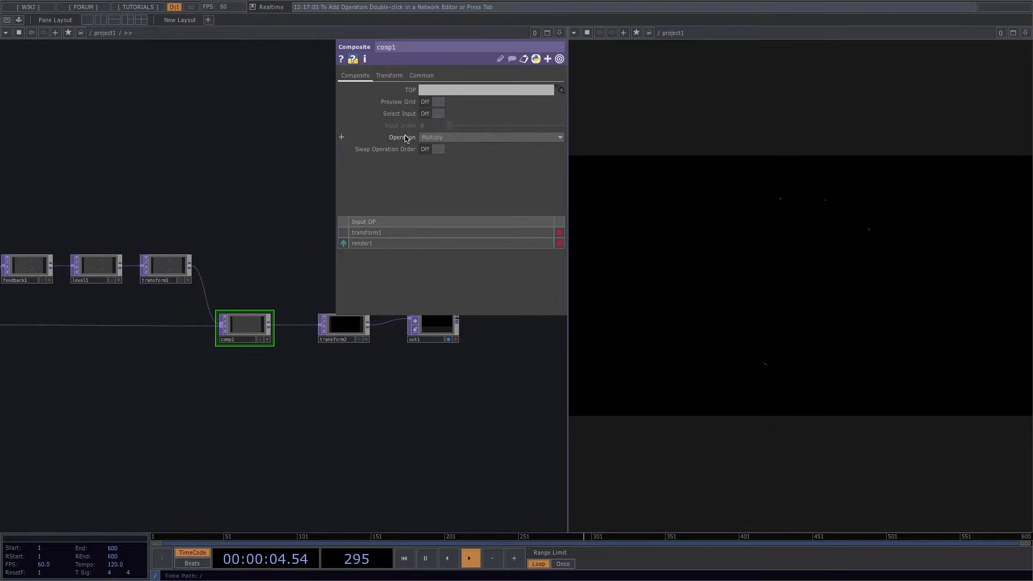
pyautogui.click(490, 137)
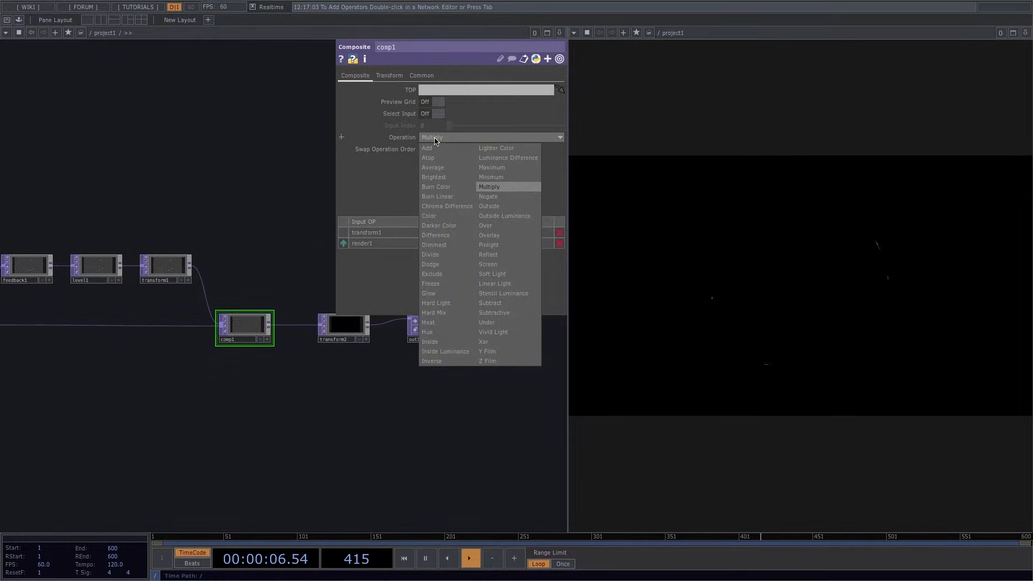
pyautogui.click(425, 148)
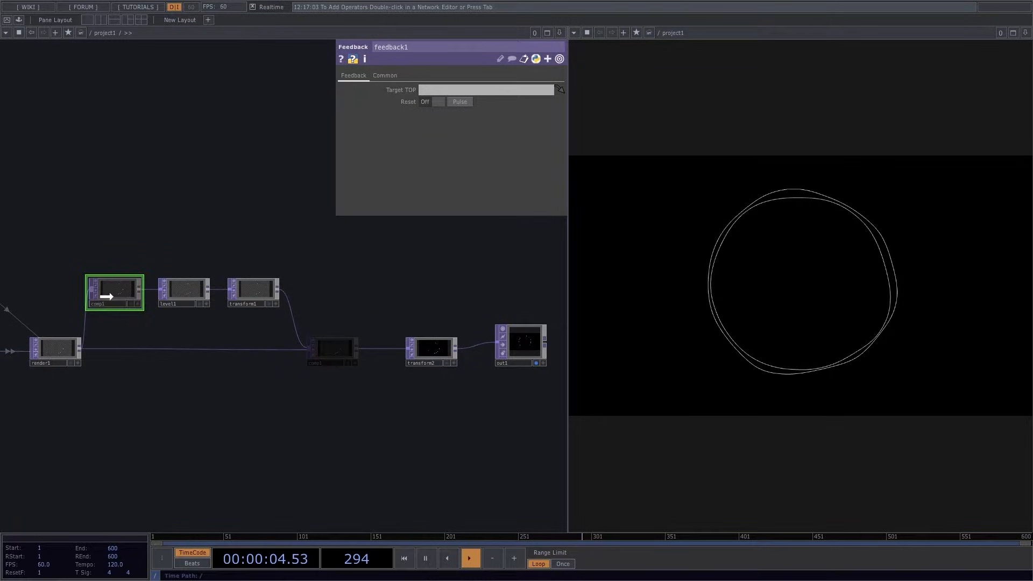
# - Set feedback1's Target TOP to comp1, then select level1
pyautogui.write('comp1')
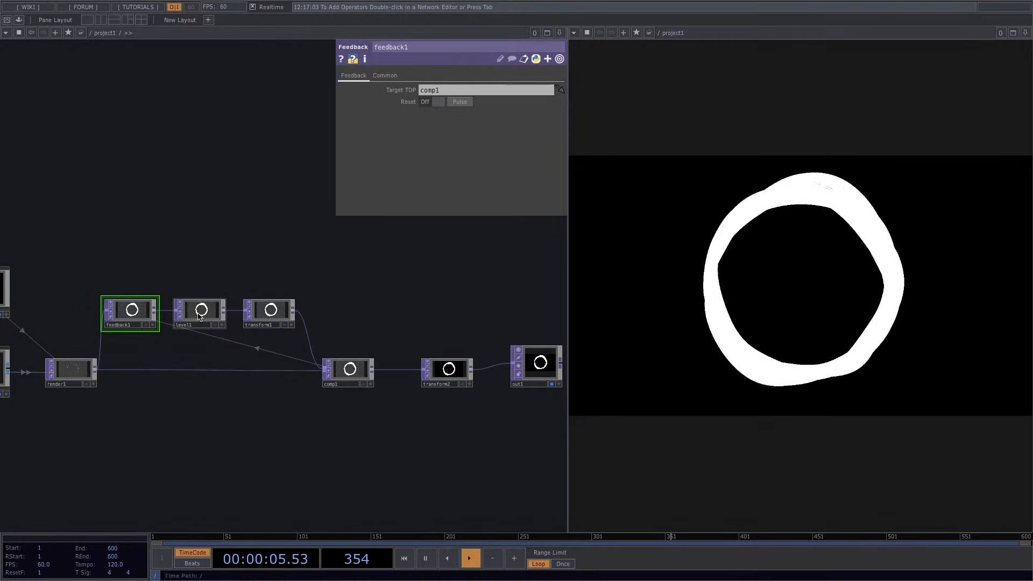
pyautogui.click(198, 310)
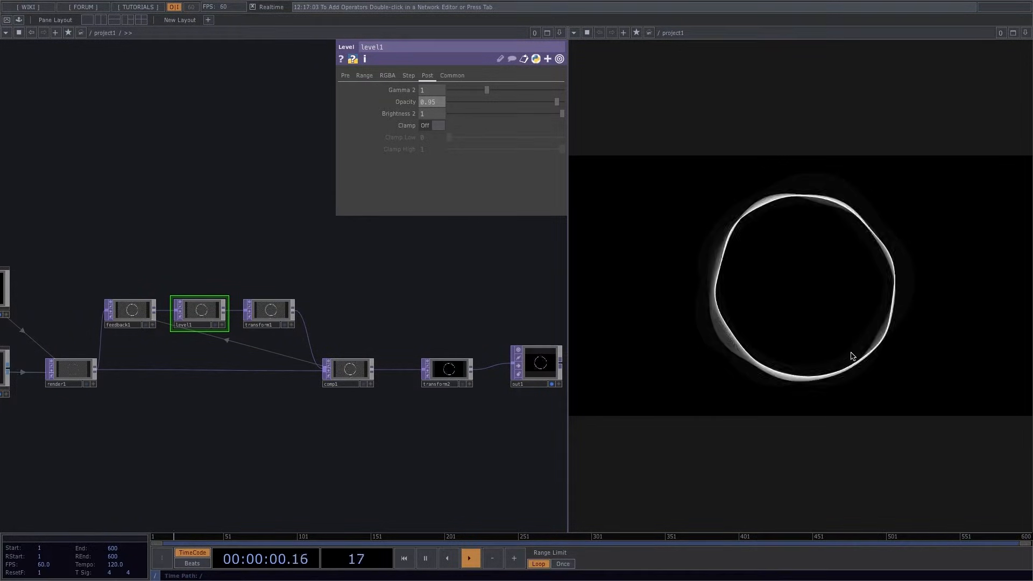
# - Set level1's Opacity to 0.95 on its Post page
pyautogui.click(269, 309)
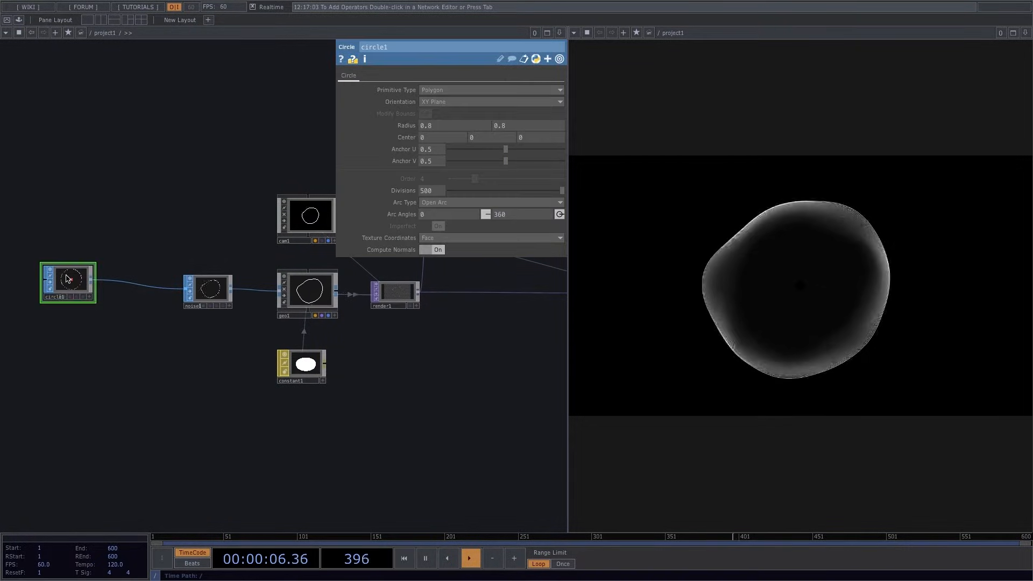
# - Set noise1's Period to 0.24 and Exponent to 0.65
pyautogui.click(208, 291)
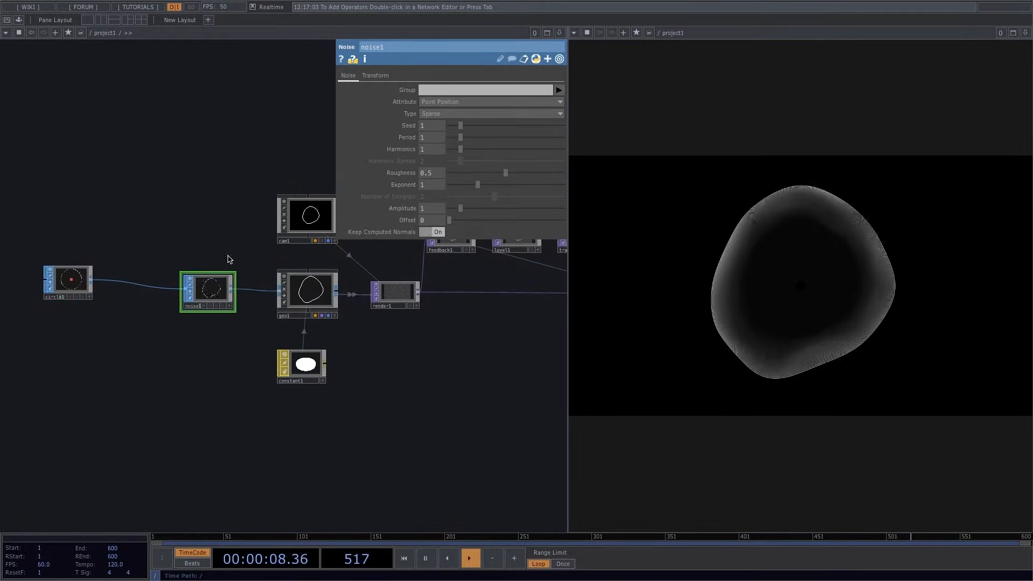
pyautogui.moveTo(460, 137); pyautogui.dragTo(454, 137)
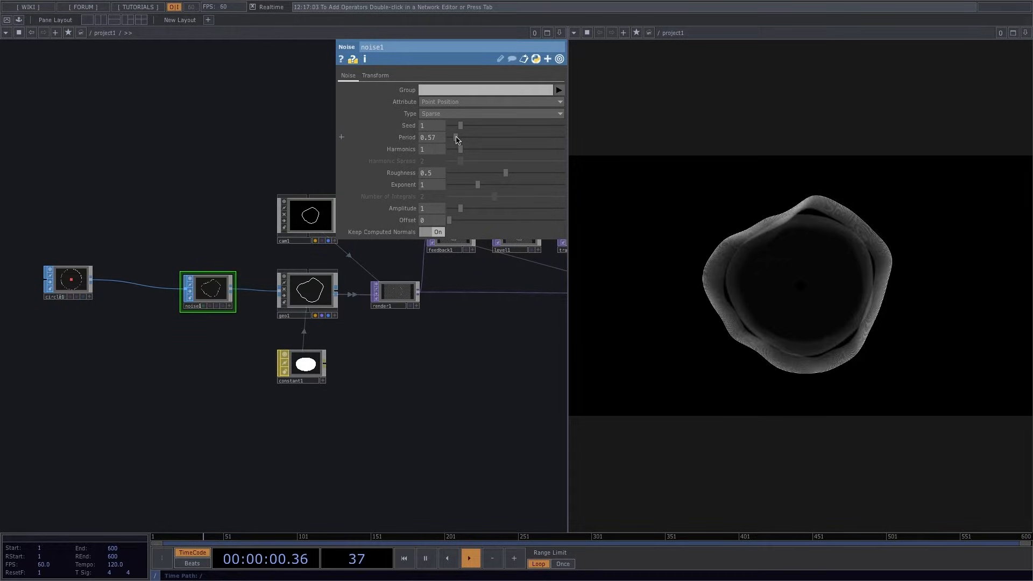
pyautogui.moveTo(460, 137); pyautogui.dragTo(449, 137)
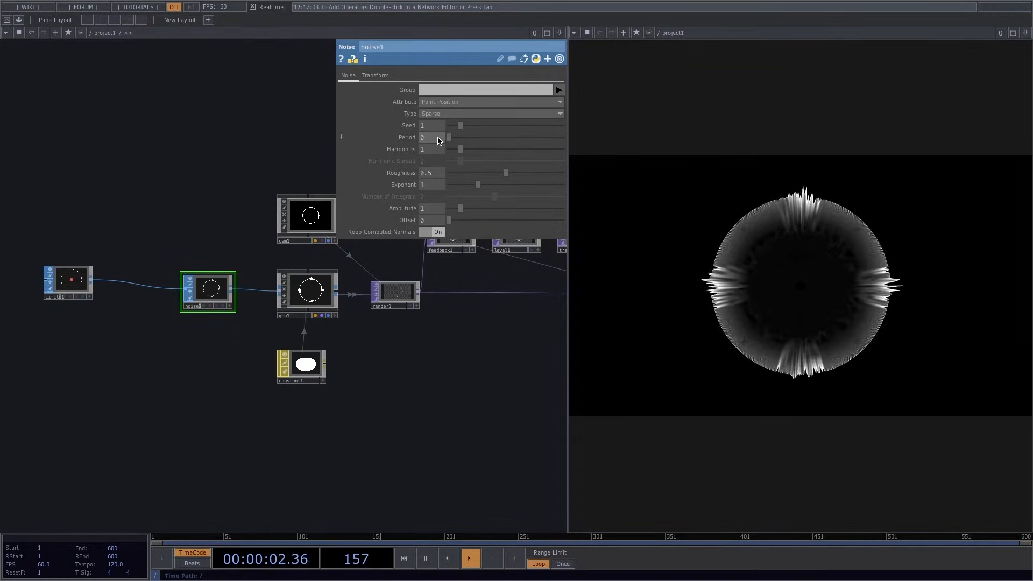
pyautogui.moveTo(449, 138); pyautogui.dragTo(452, 137)
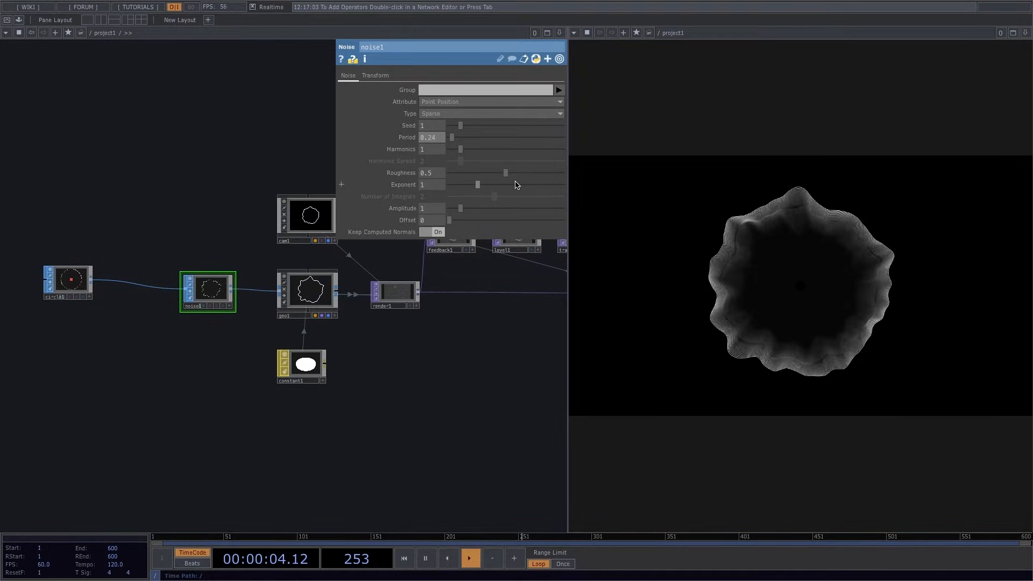
pyautogui.moveTo(478, 185); pyautogui.dragTo(466, 185)
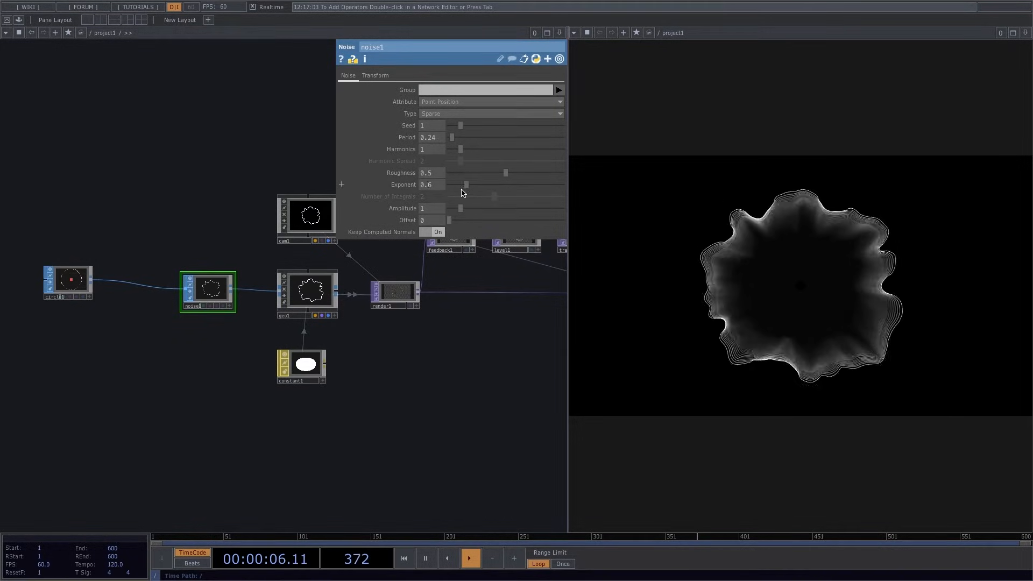
pyautogui.moveTo(463, 185); pyautogui.dragTo(492, 184)
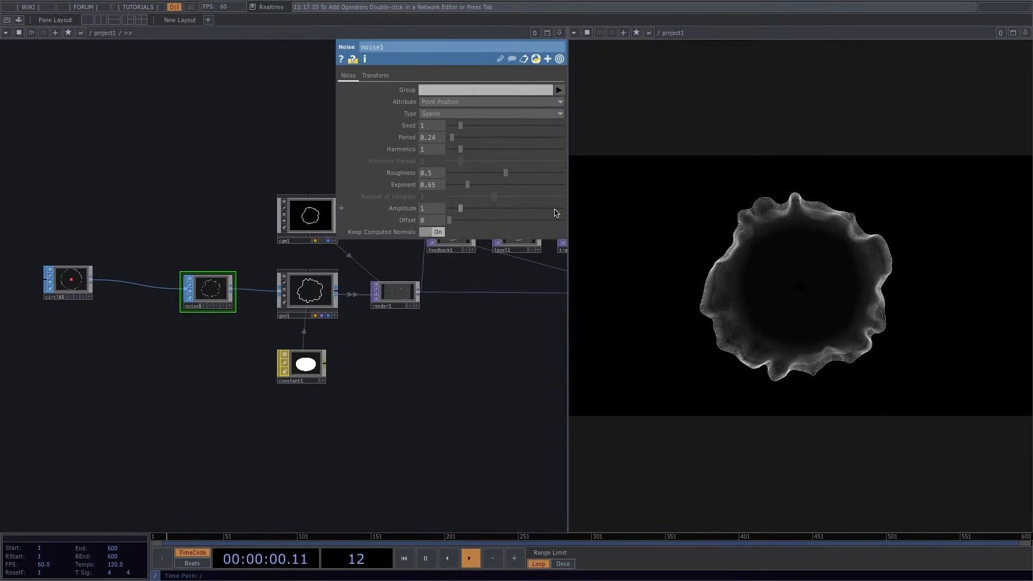
# - Set noise1's Roughness to 0.829 and Amplitude to 1.29
pyautogui.moveTo(460, 208); pyautogui.dragTo(558, 208)
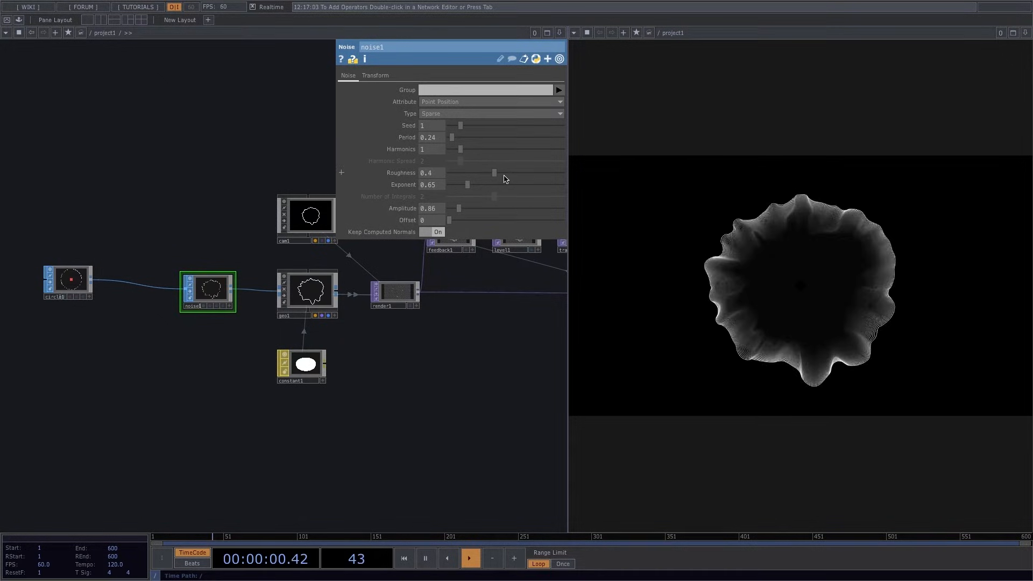
pyautogui.moveTo(495, 173); pyautogui.dragTo(543, 173)
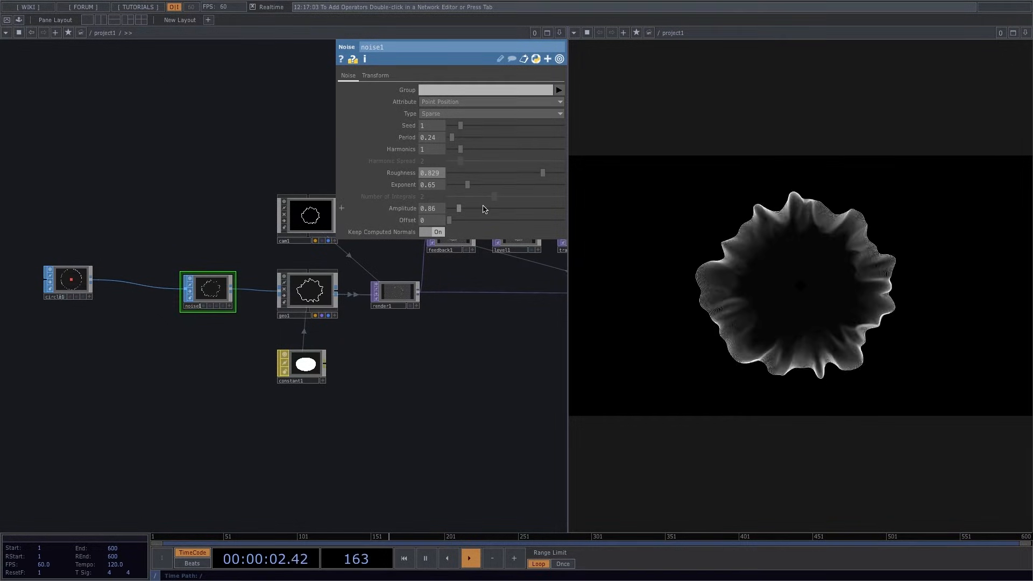
pyautogui.moveTo(458, 208); pyautogui.dragTo(463, 208)
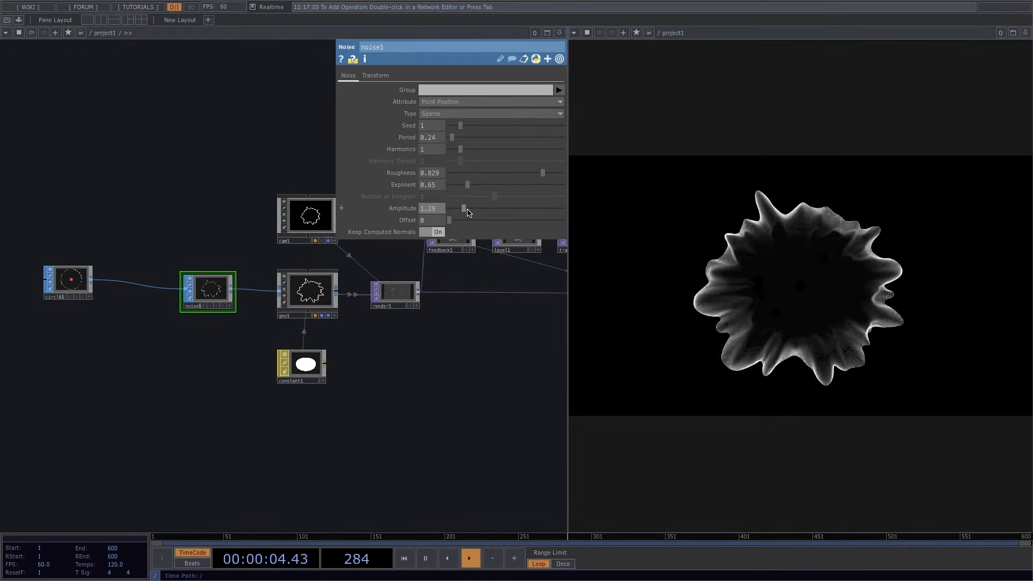